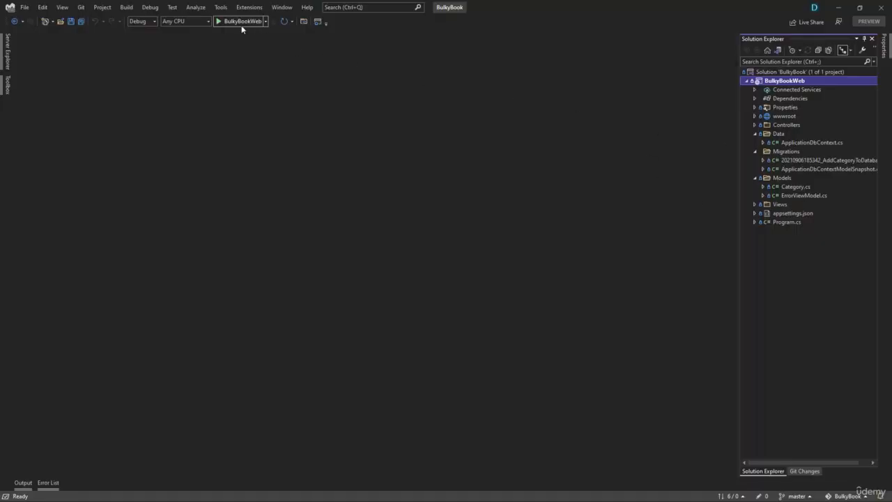
Step: Run the web app with the default profile, then shut down its console
{"action": "left_click", "coordinate": [218, 21]}
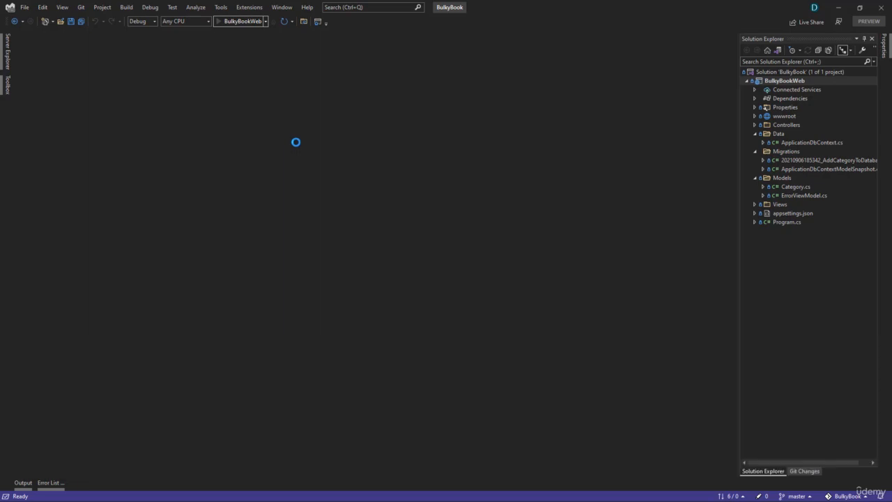
{"action": "left_click", "coordinate": [284, 21]}
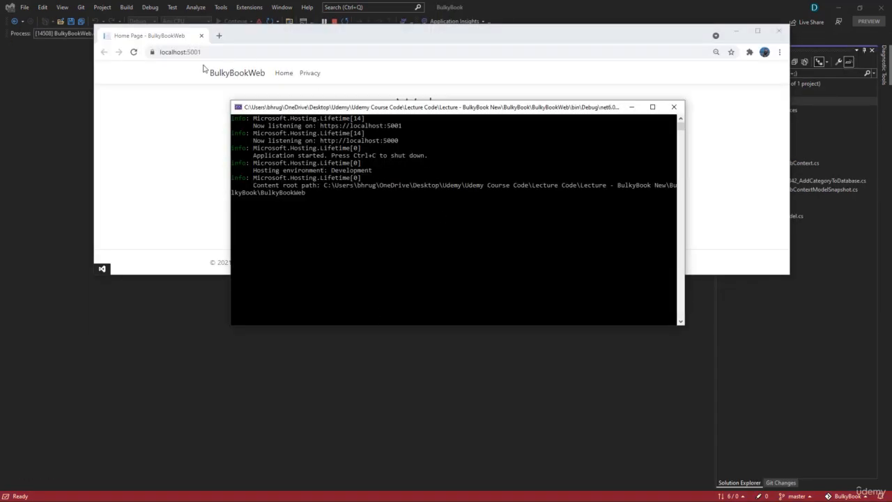
{"action": "mouse_move", "coordinate": [674, 107]}
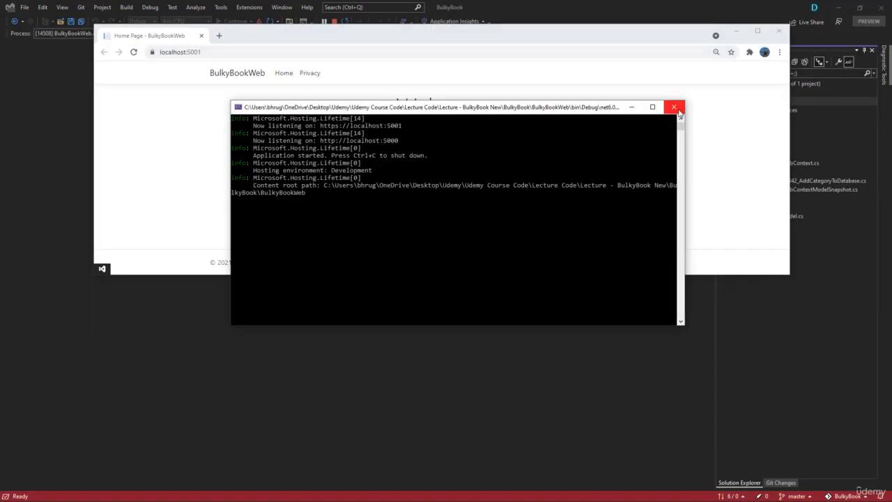
{"action": "left_click", "coordinate": [674, 107]}
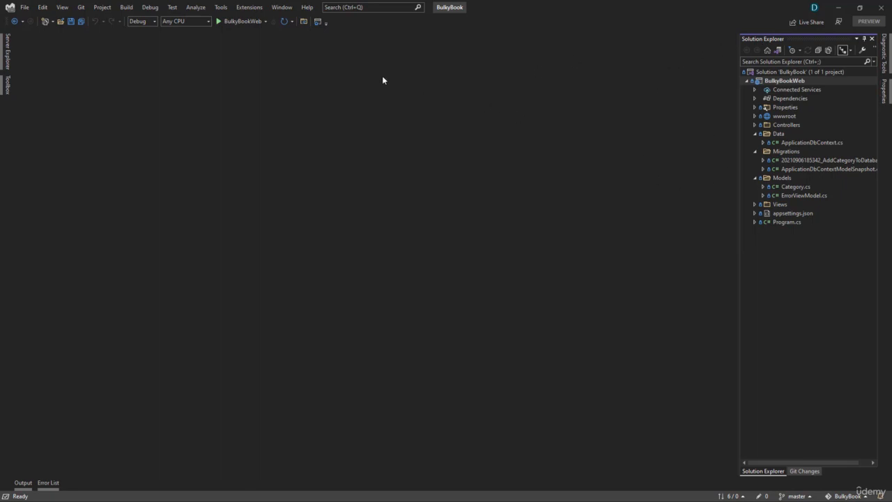
Step: Switch the launch profile to IIS Express and run the app
{"action": "left_click", "coordinate": [266, 21]}
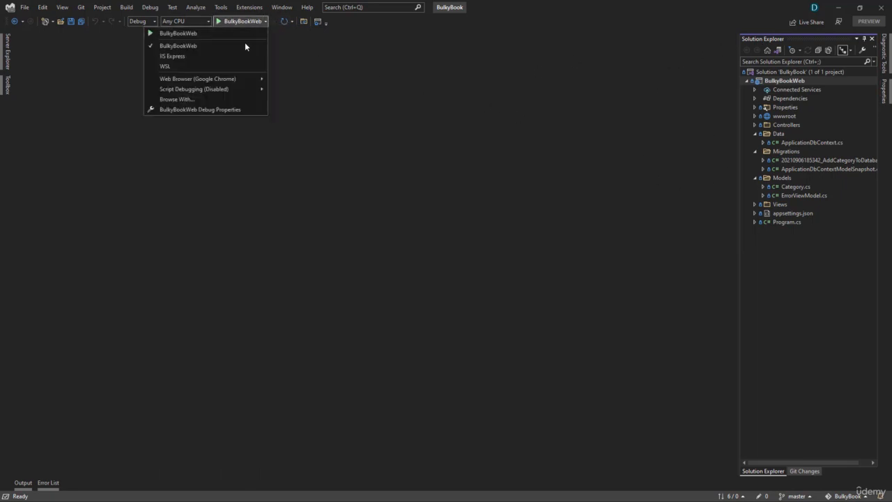
{"action": "mouse_move", "coordinate": [234, 55]}
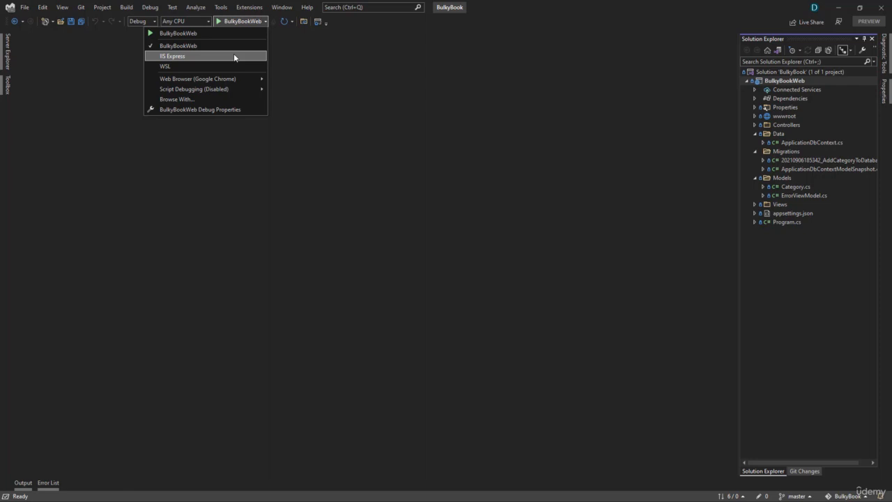
{"action": "left_click", "coordinate": [172, 55]}
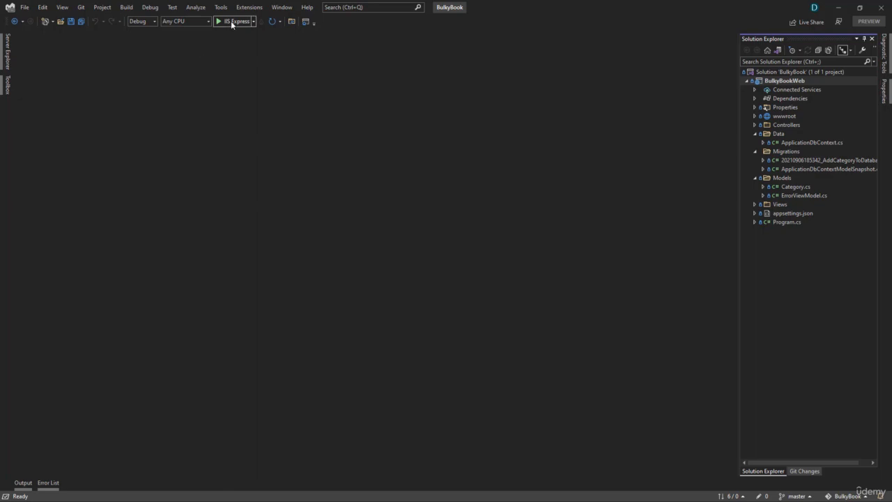
{"action": "left_click", "coordinate": [219, 21]}
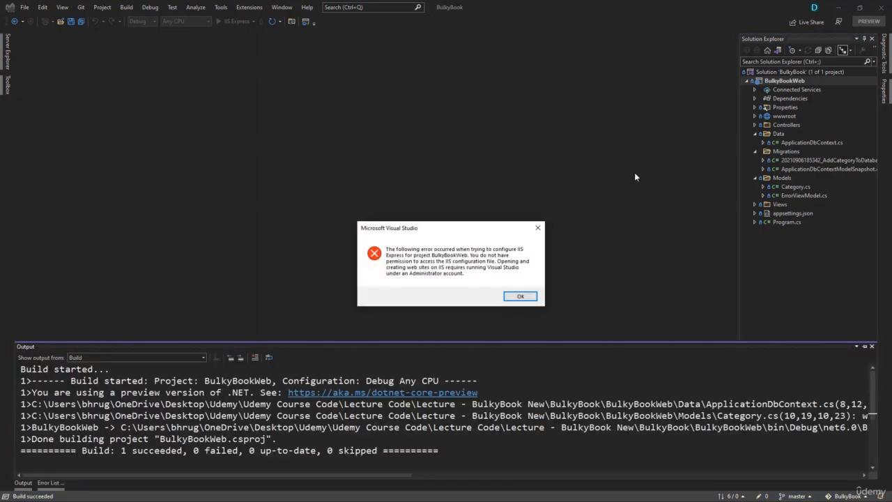
{"action": "mouse_move", "coordinate": [471, 280]}
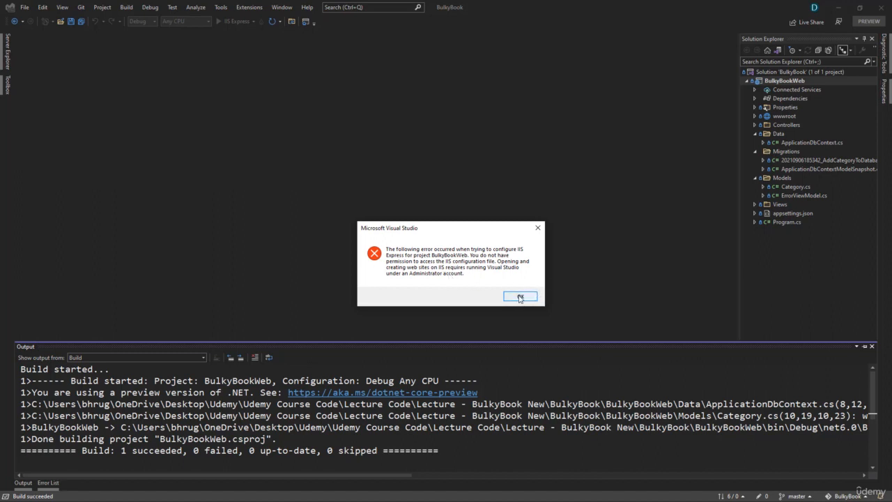
Step: Dismiss the IIS permission error and relaunch under IIS Express as Administrator
{"action": "left_click", "coordinate": [520, 296]}
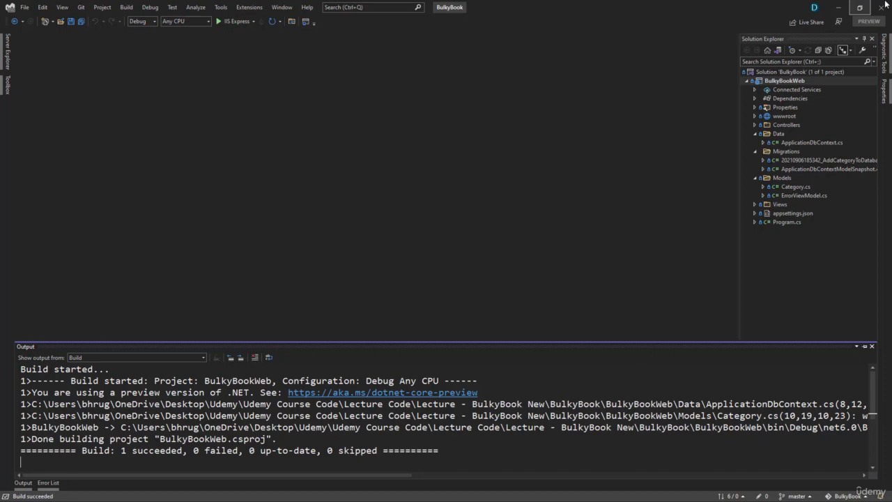
{"action": "mouse_move", "coordinate": [884, 8]}
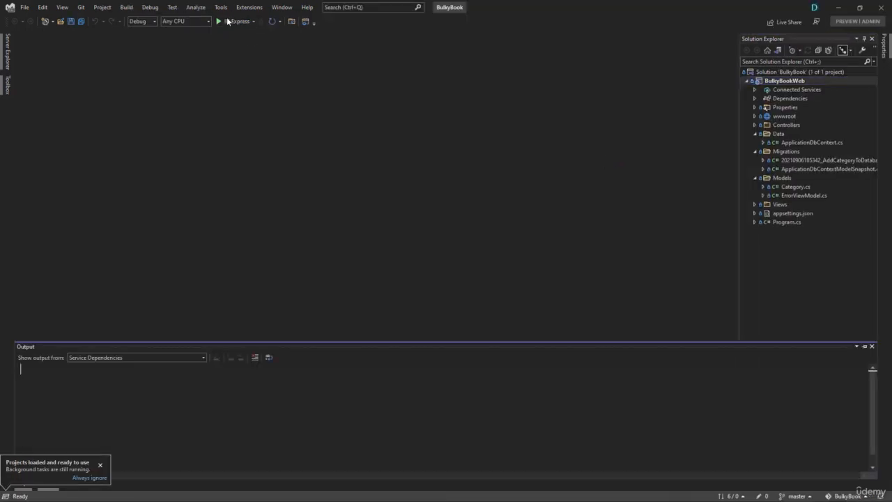
{"action": "left_click", "coordinate": [219, 21]}
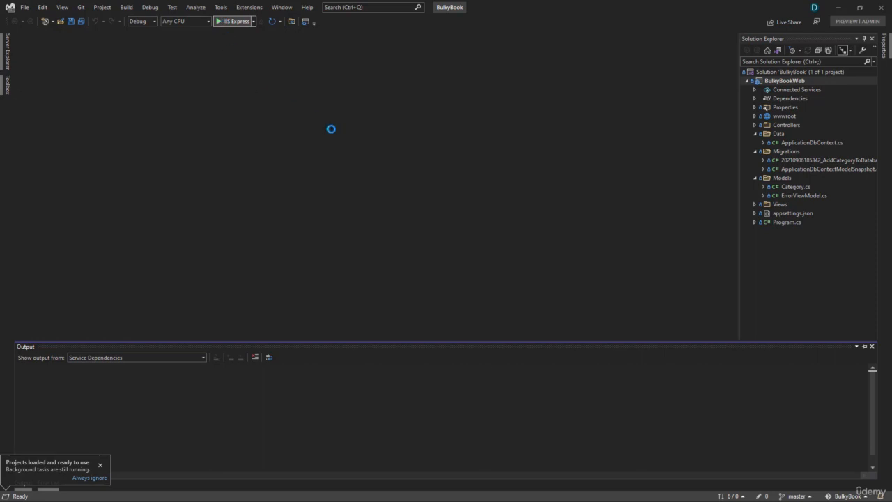
Step: View the BulkyBookWeb Welcome page at localhost:44300, then close Chrome
{"action": "left_click", "coordinate": [235, 21]}
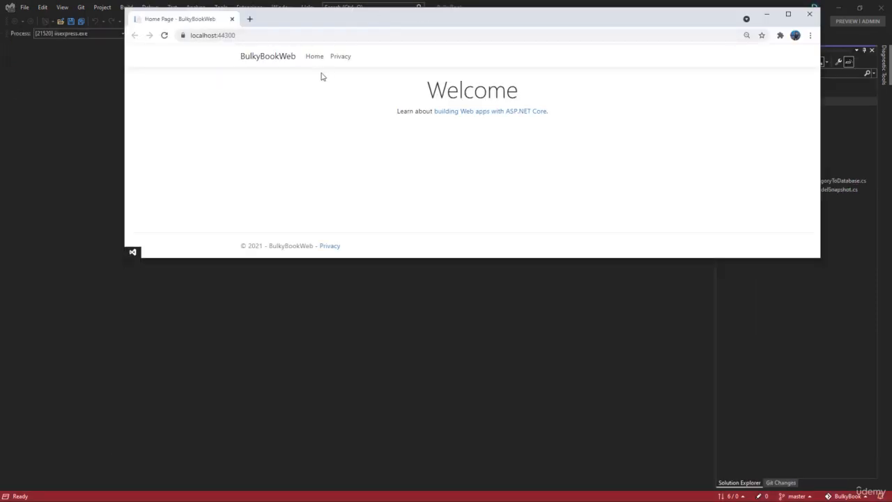
{"action": "mouse_move", "coordinate": [341, 60]}
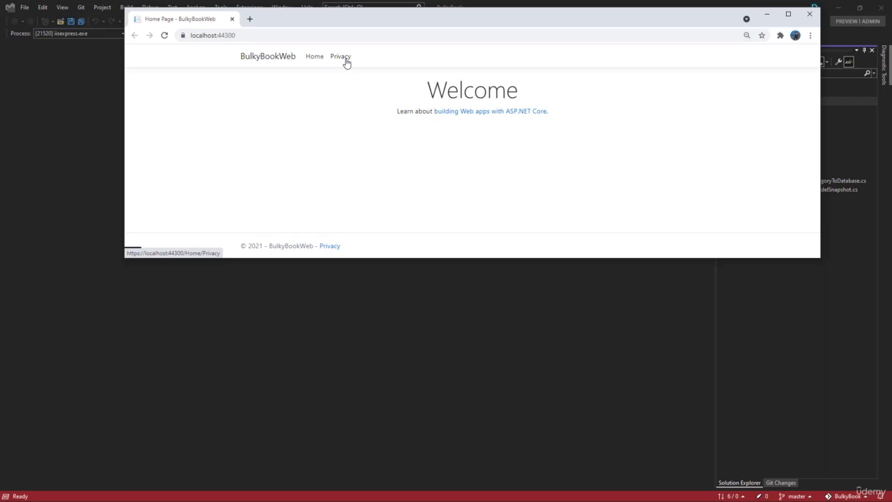
{"action": "mouse_move", "coordinate": [425, 37]}
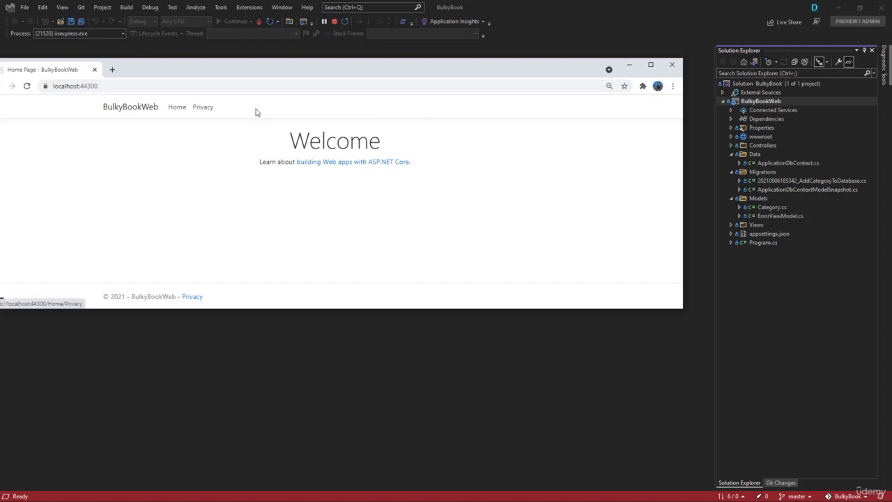
{"action": "mouse_move", "coordinate": [393, 93]}
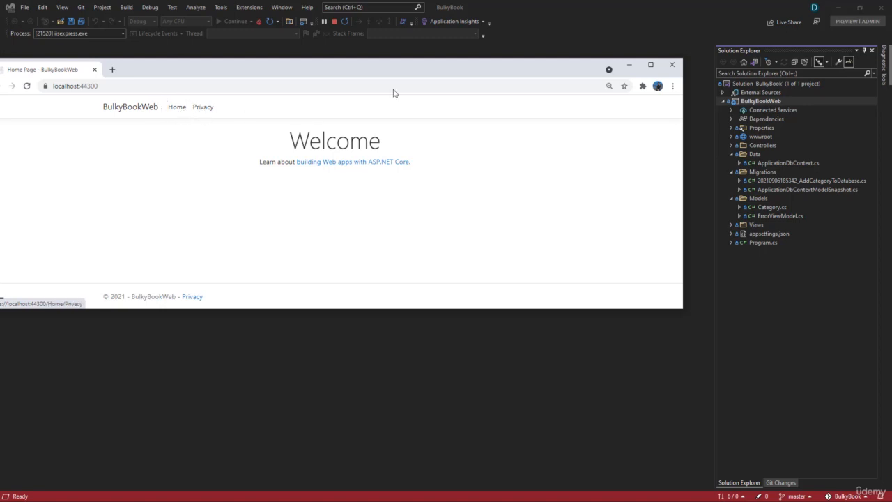
{"action": "left_click", "coordinate": [671, 64]}
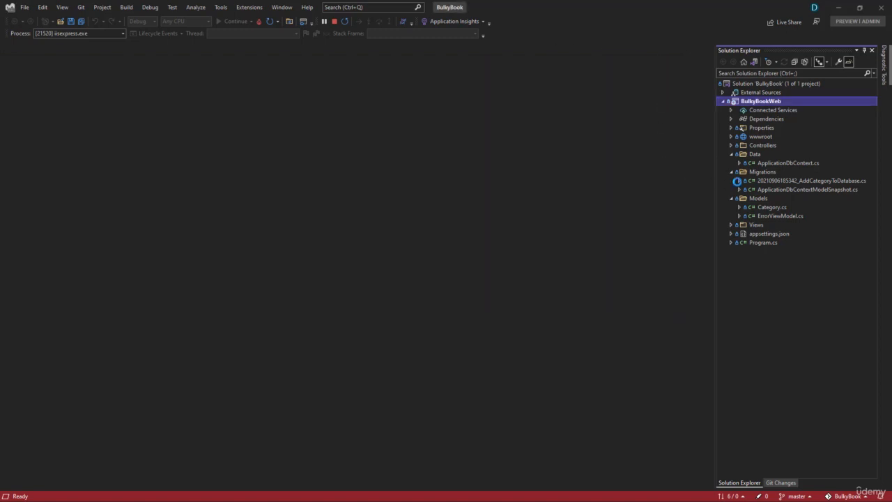
Step: Stop debugging and add an empty MVC controller to the Controllers folder
{"action": "left_click", "coordinate": [333, 21]}
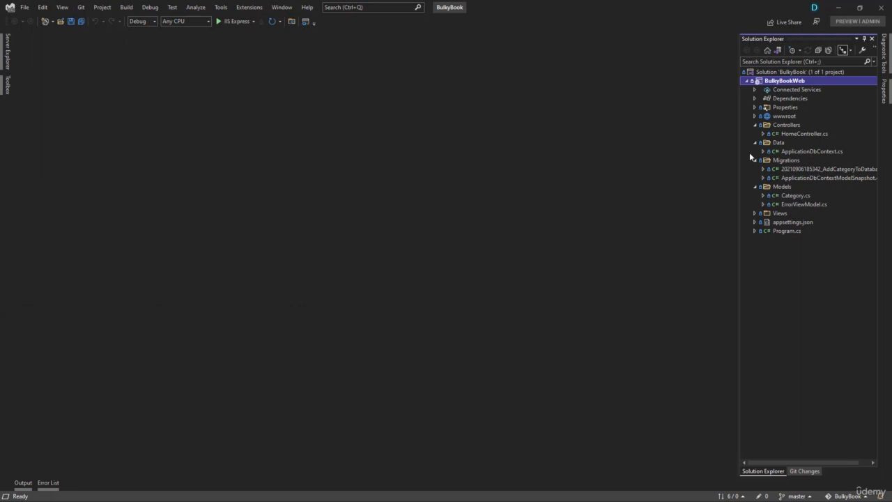
{"action": "right_click", "coordinate": [786, 125]}
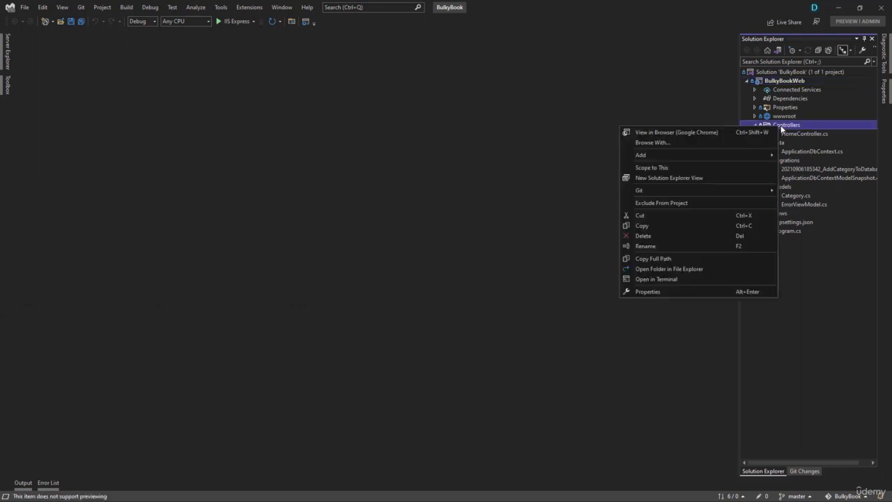
{"action": "left_click", "coordinate": [640, 155]}
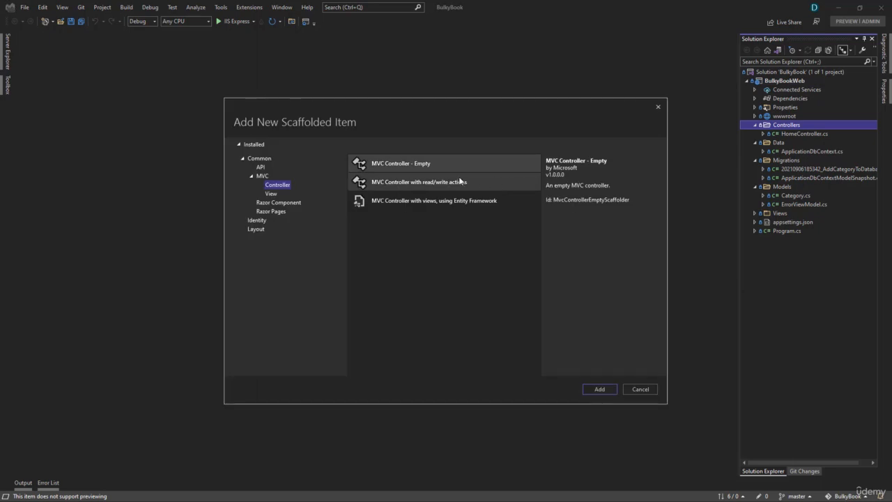
{"action": "mouse_move", "coordinate": [423, 216]}
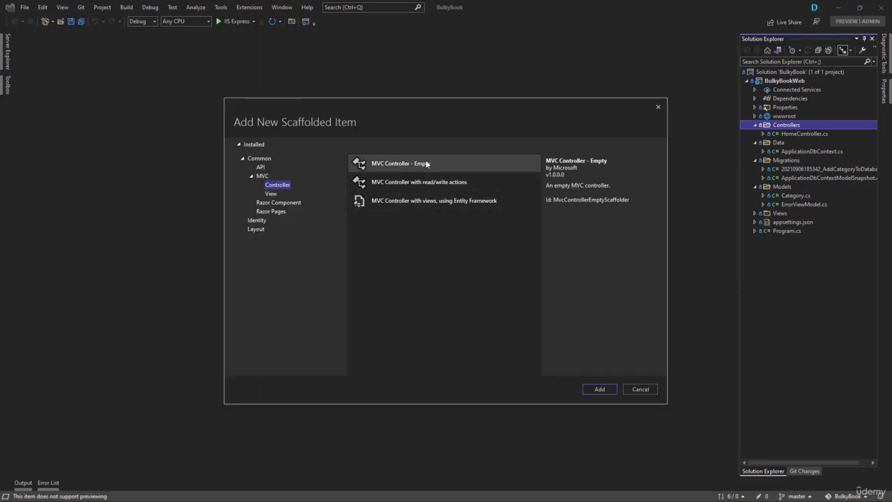
{"action": "left_click", "coordinate": [599, 389]}
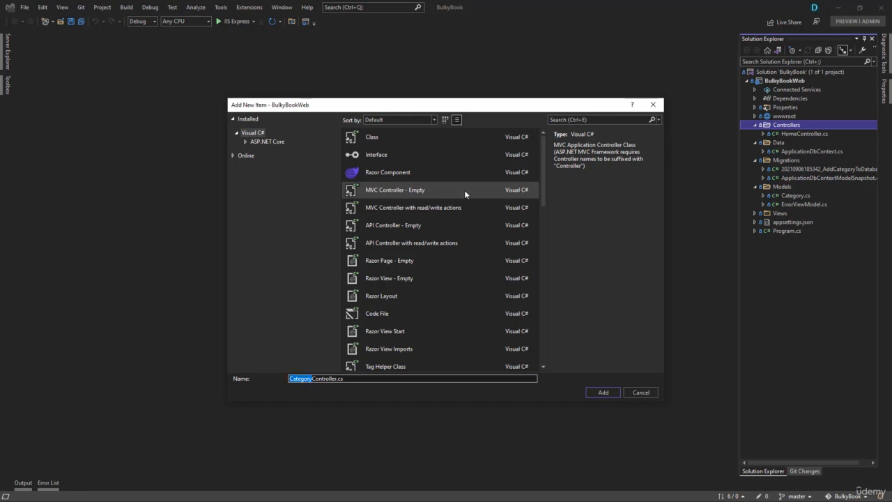
{"action": "mouse_move", "coordinate": [296, 377]}
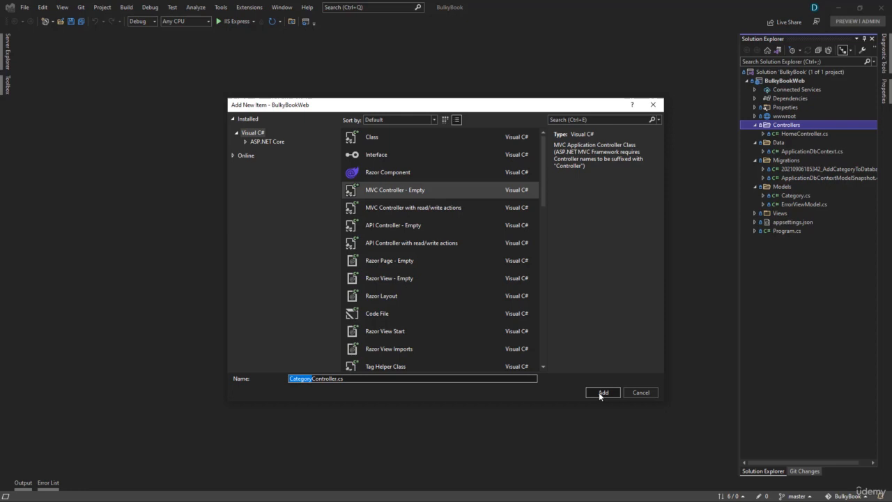
Step: Create CategoryController.cs, then review HomeController.cs and the existing Views folder
{"action": "left_click", "coordinate": [602, 392]}
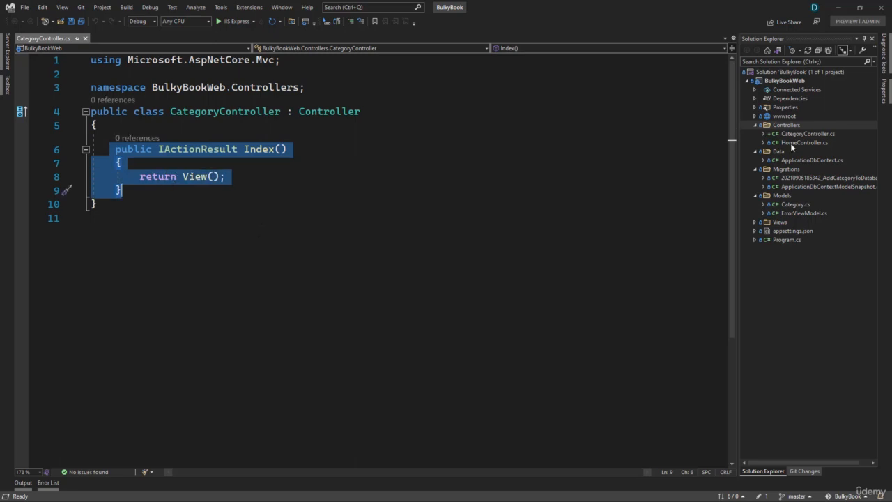
{"action": "double_click", "coordinate": [805, 142]}
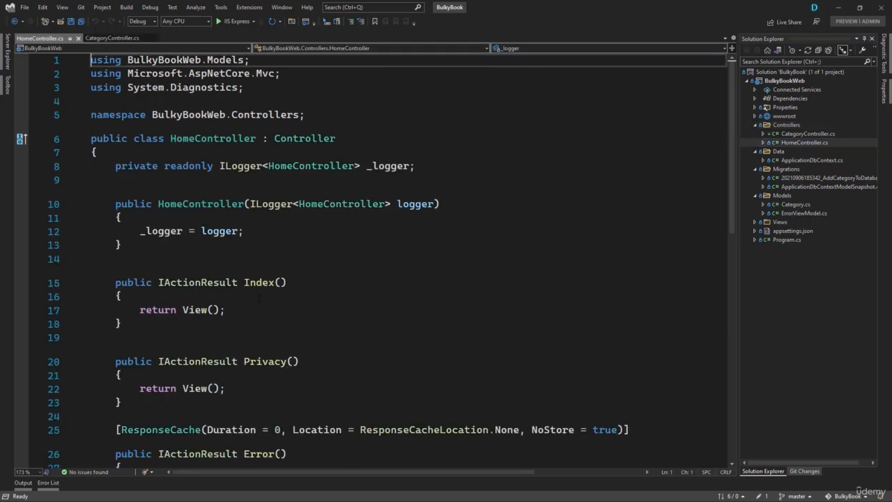
{"action": "left_click", "coordinate": [112, 38]}
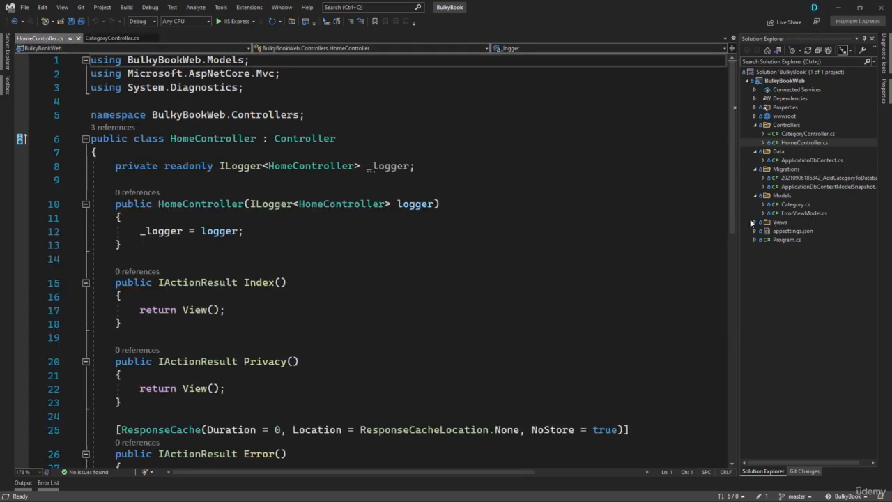
{"action": "left_click", "coordinate": [756, 222]}
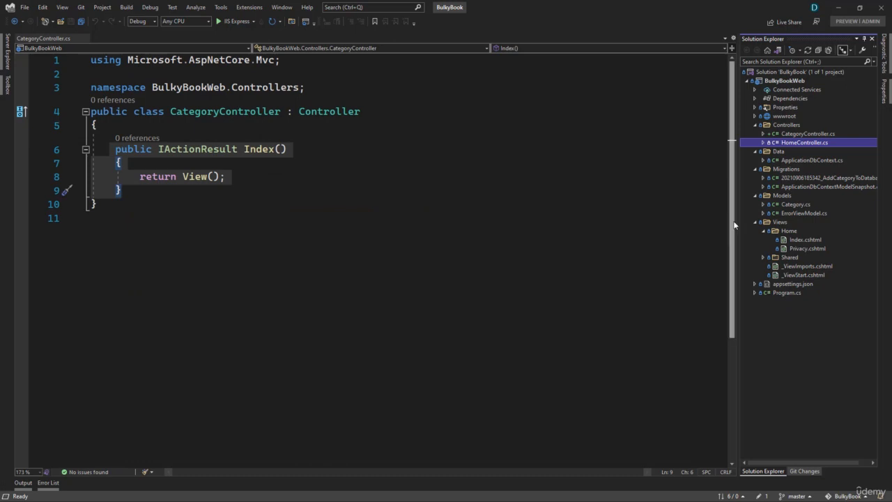
{"action": "mouse_move", "coordinate": [786, 230]}
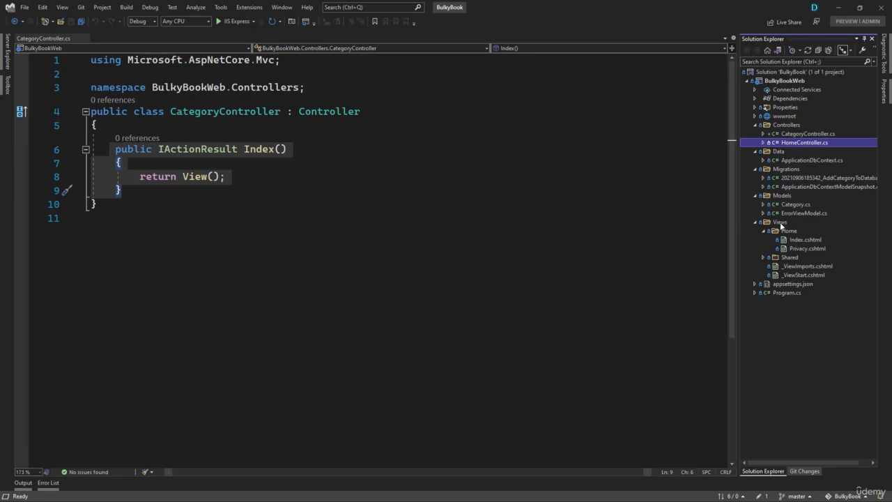
{"action": "mouse_move", "coordinate": [805, 266]}
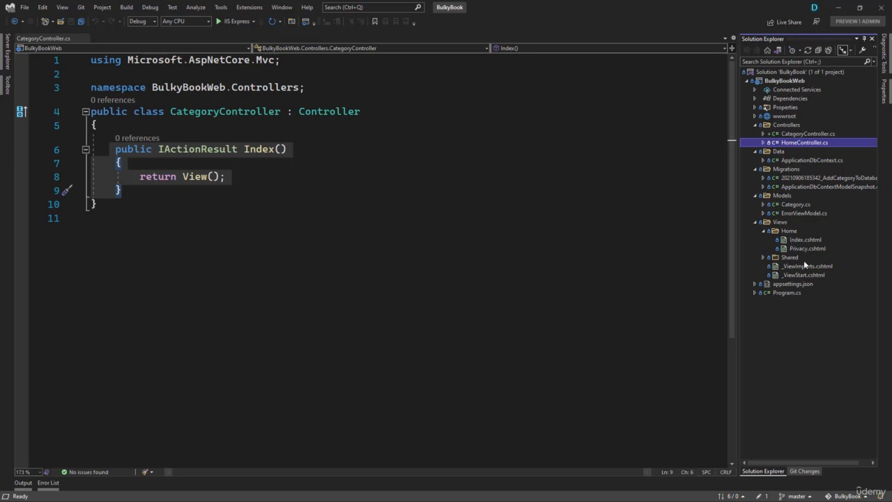
{"action": "mouse_move", "coordinate": [802, 243]}
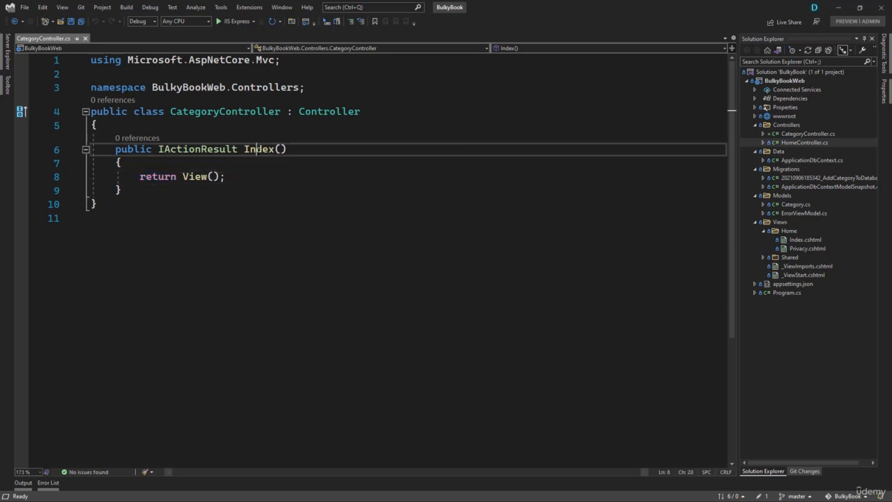
Step: Add a view for the Index action, choosing the Razor View kind
{"action": "right_click", "coordinate": [259, 148]}
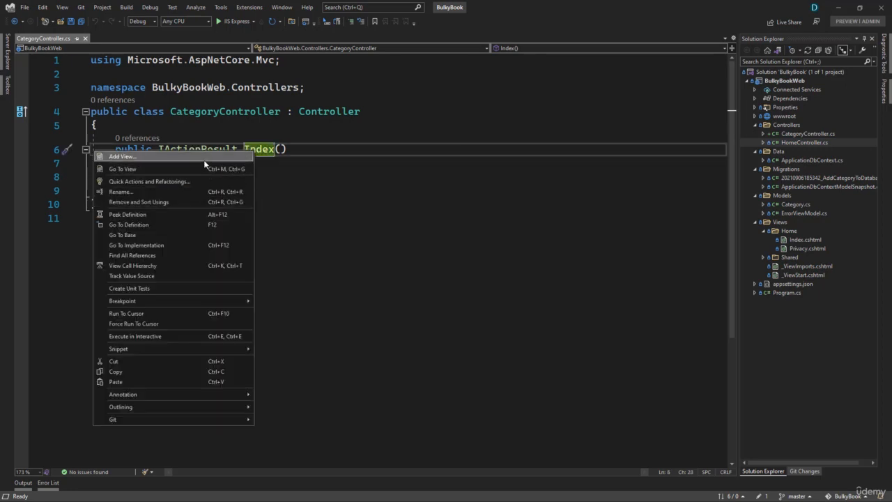
{"action": "left_click", "coordinate": [122, 156]}
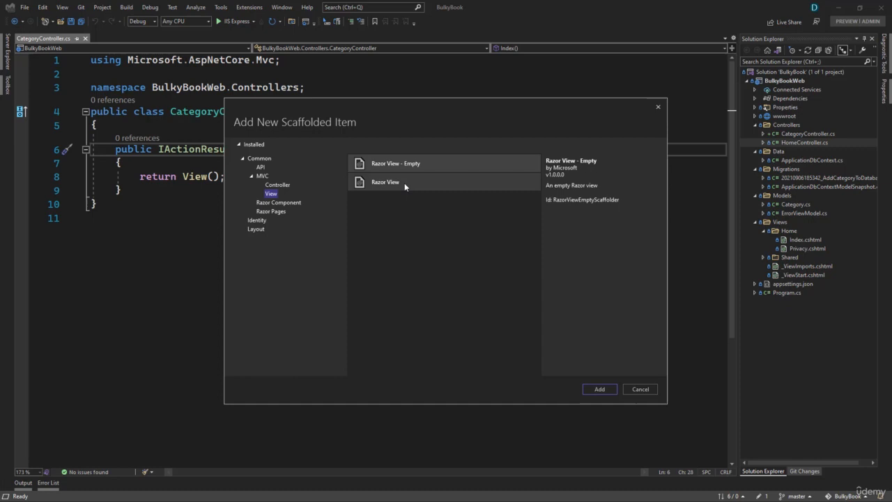
{"action": "left_click", "coordinate": [386, 182]}
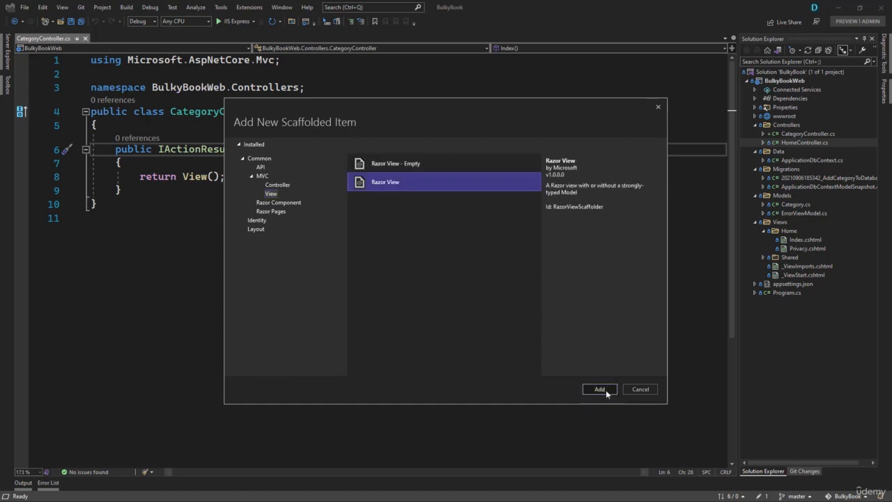
Step: Confirm Razor View to bring up the Add Razor View settings
{"action": "left_click", "coordinate": [599, 389]}
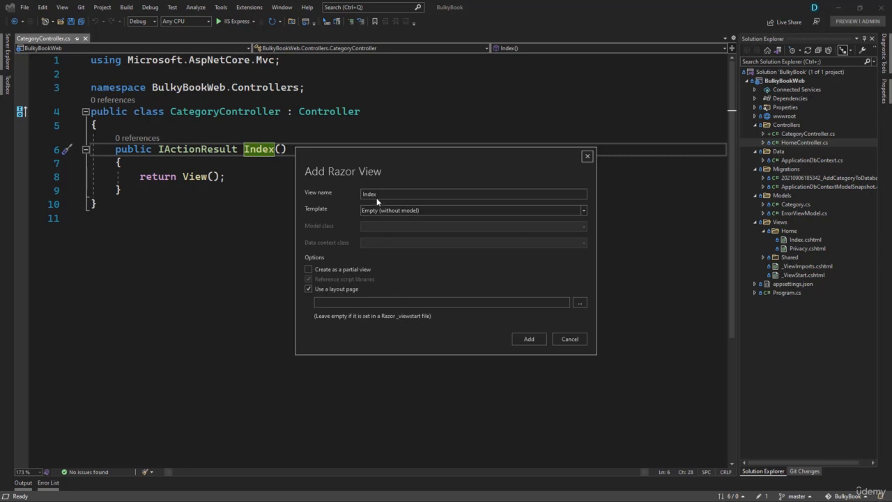
{"action": "mouse_move", "coordinate": [327, 174]}
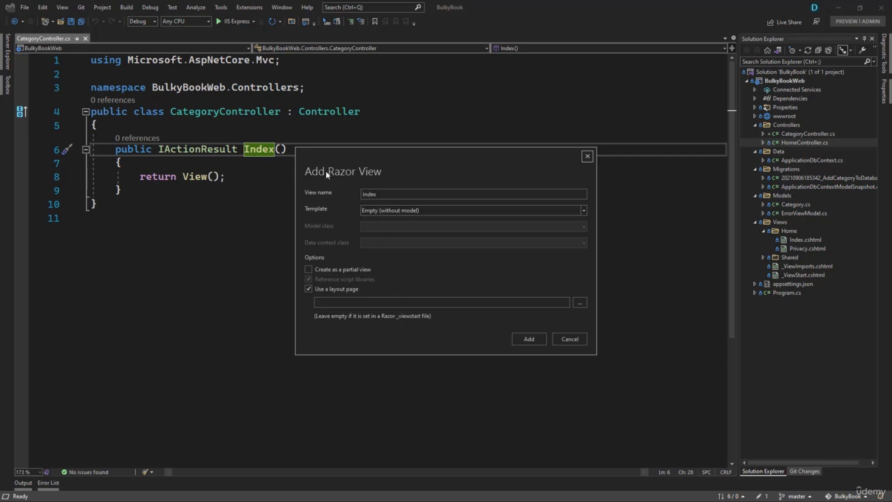
{"action": "mouse_move", "coordinate": [272, 173]}
{"action": "type", "text": "I"}
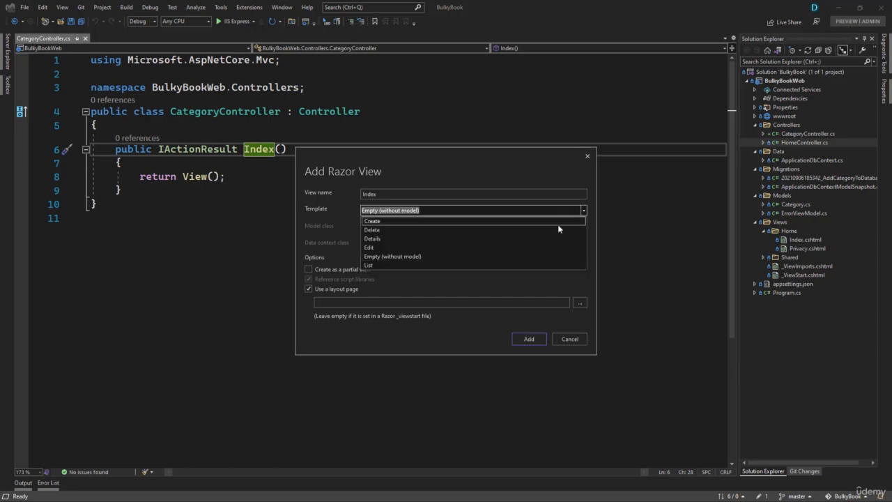
{"action": "mouse_move", "coordinate": [547, 256]}
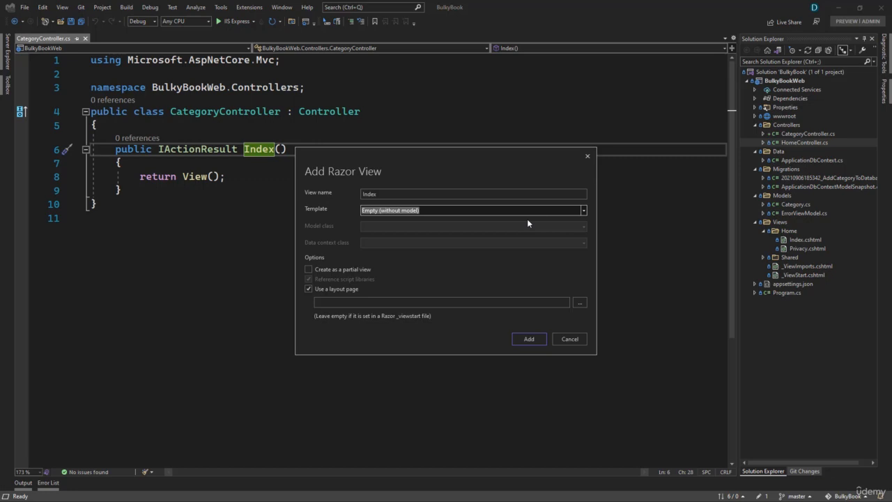
{"action": "mouse_move", "coordinate": [494, 237]}
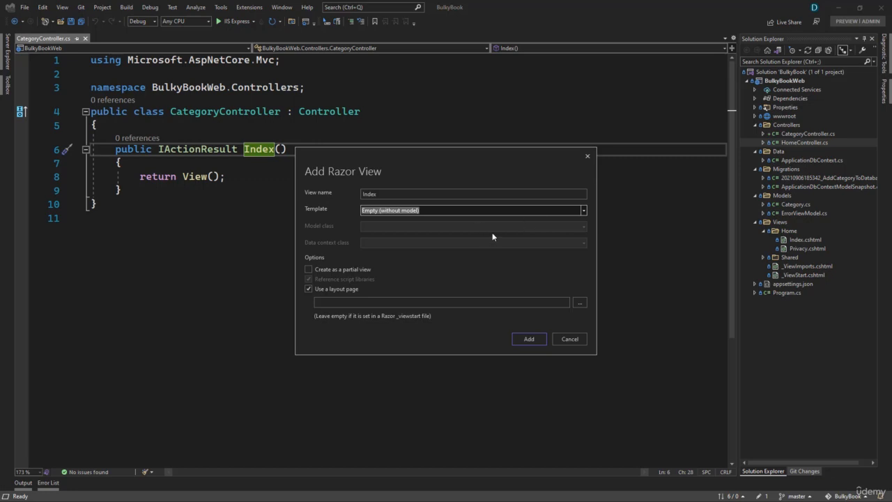
{"action": "mouse_move", "coordinate": [370, 232]}
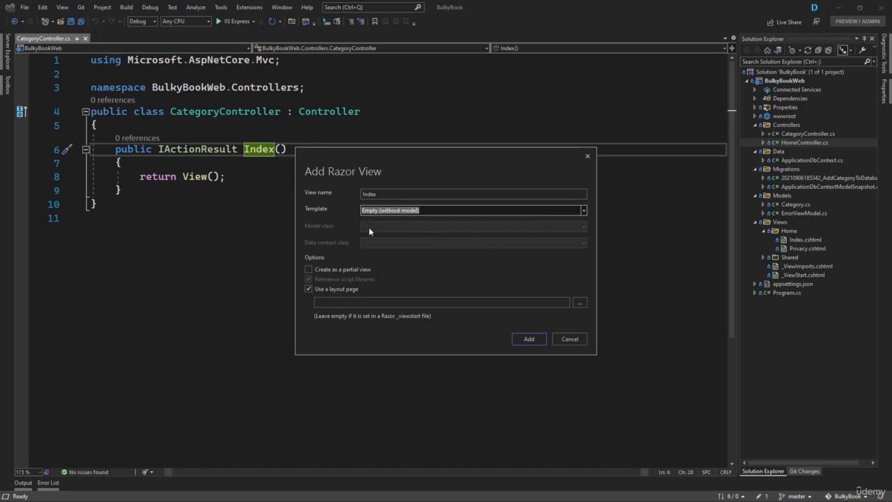
{"action": "mouse_move", "coordinate": [486, 281]}
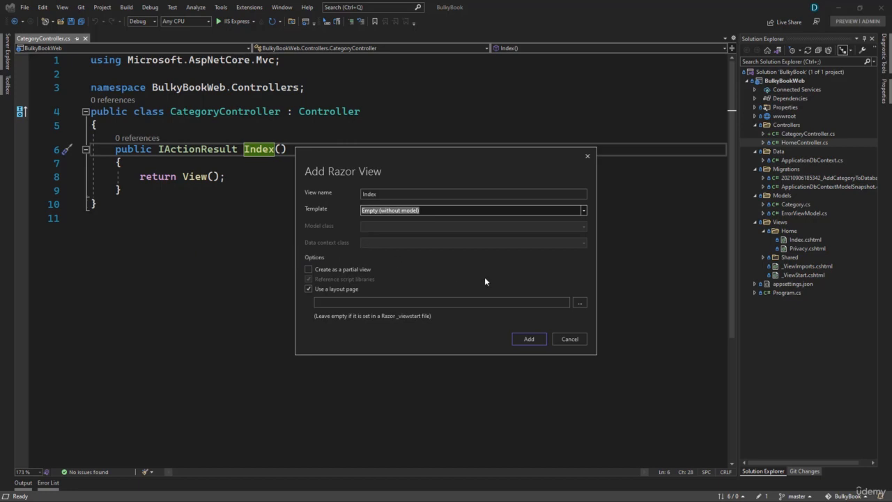
{"action": "mouse_move", "coordinate": [552, 263]}
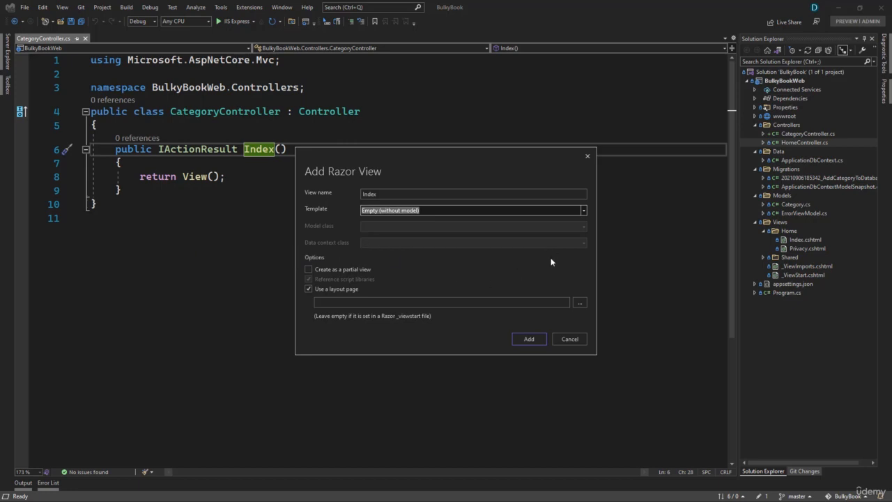
{"action": "mouse_move", "coordinate": [492, 241]}
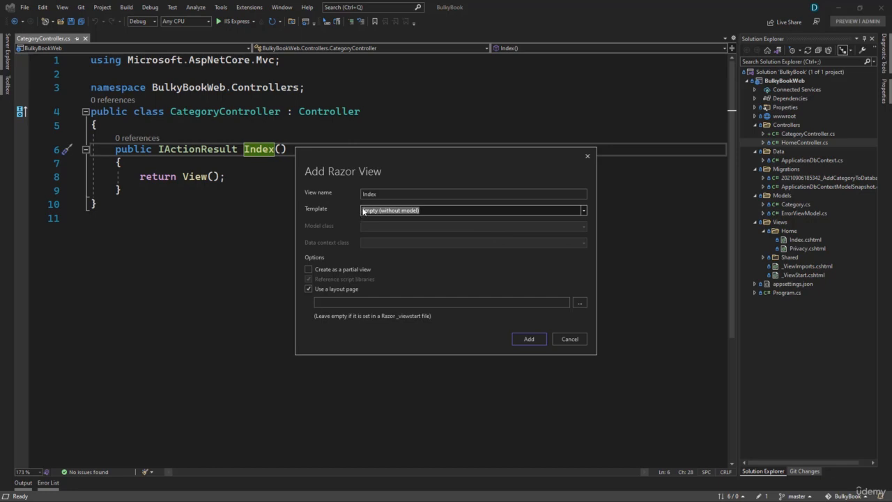
{"action": "mouse_move", "coordinate": [382, 249]}
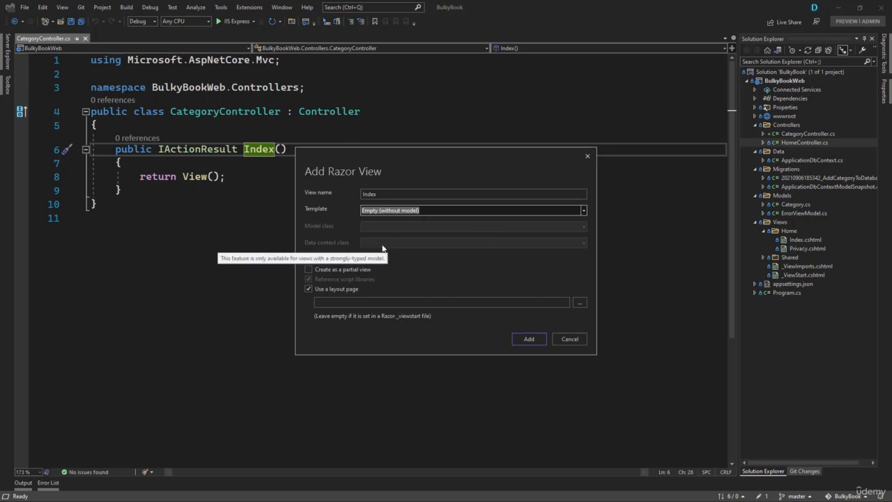
{"action": "mouse_move", "coordinate": [342, 272]}
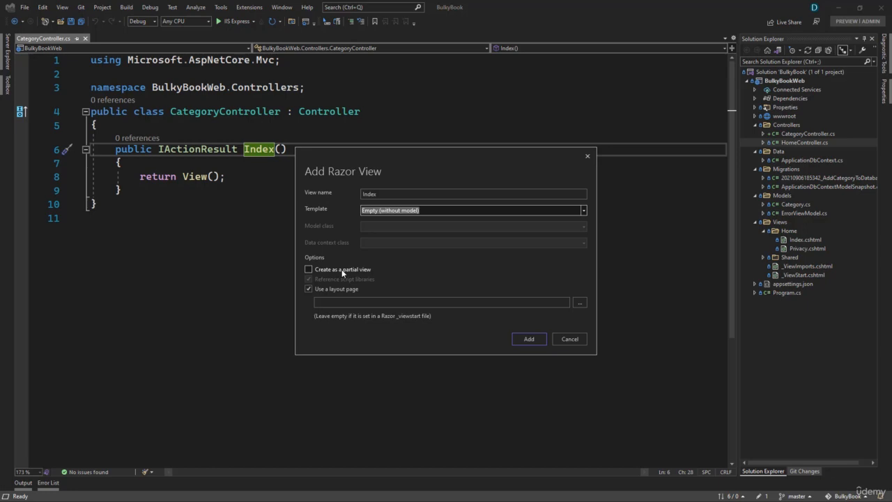
{"action": "left_click", "coordinate": [309, 270]}
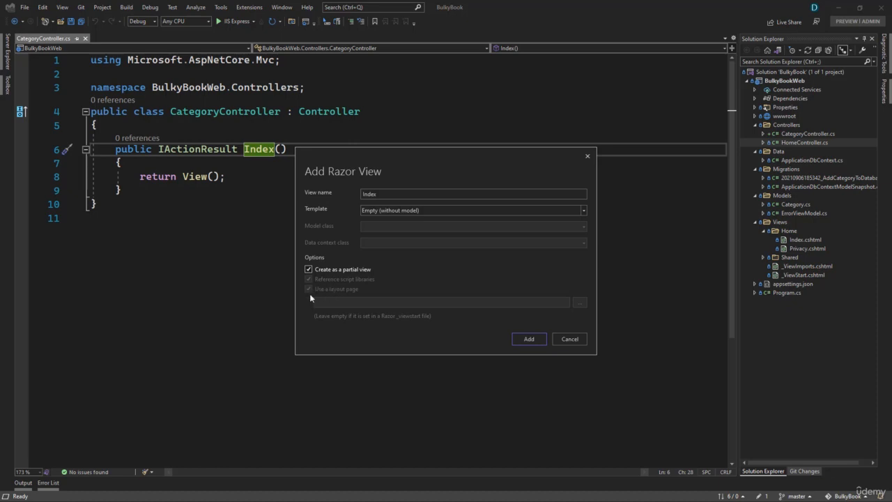
{"action": "mouse_move", "coordinate": [313, 274]}
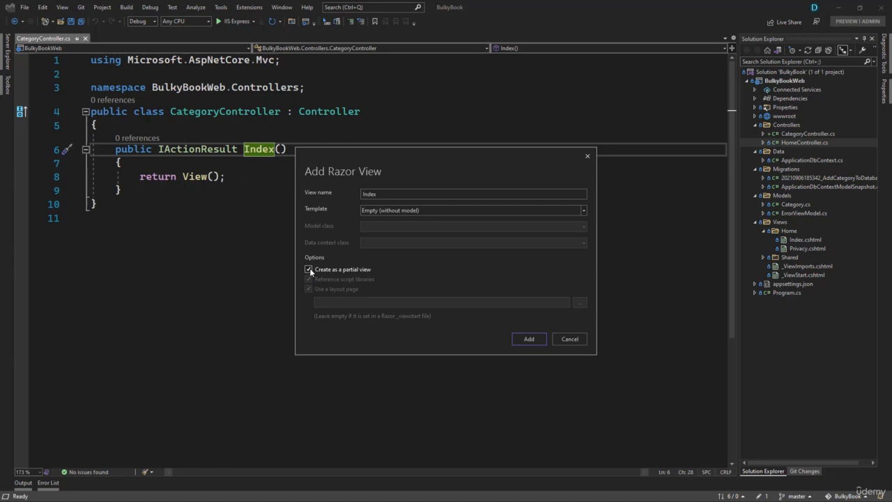
{"action": "left_click", "coordinate": [308, 269]}
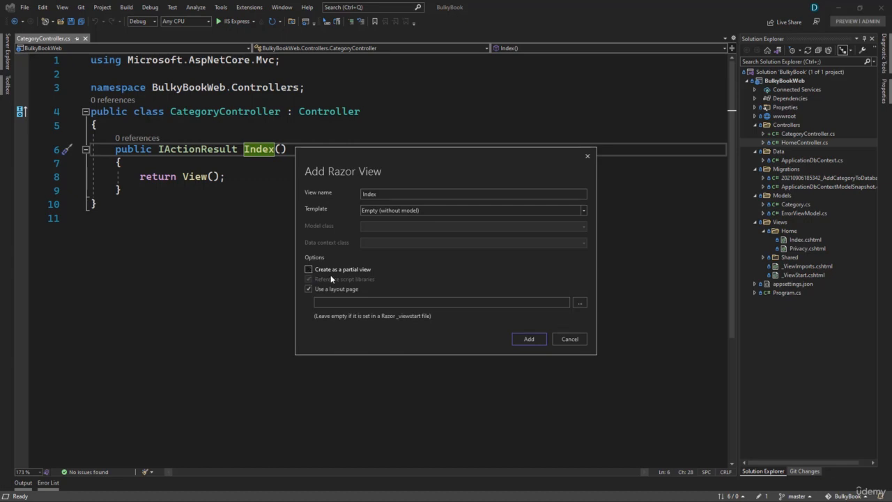
{"action": "mouse_move", "coordinate": [338, 279]}
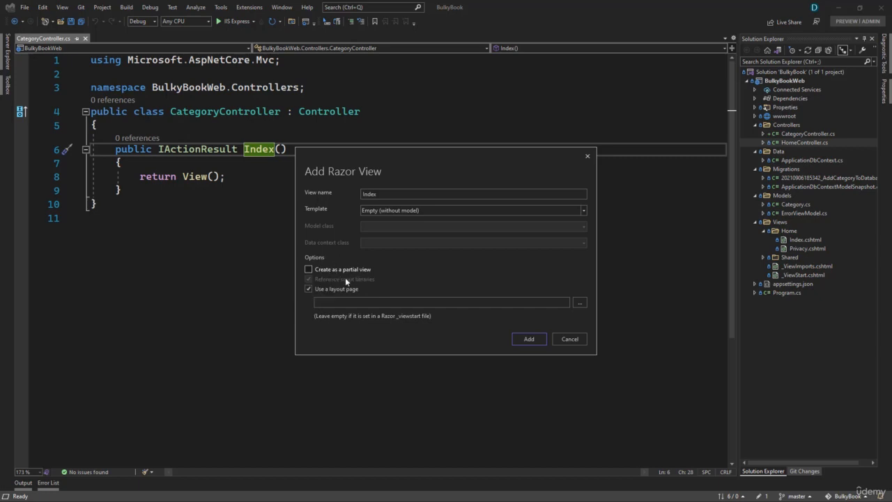
{"action": "mouse_move", "coordinate": [402, 290]}
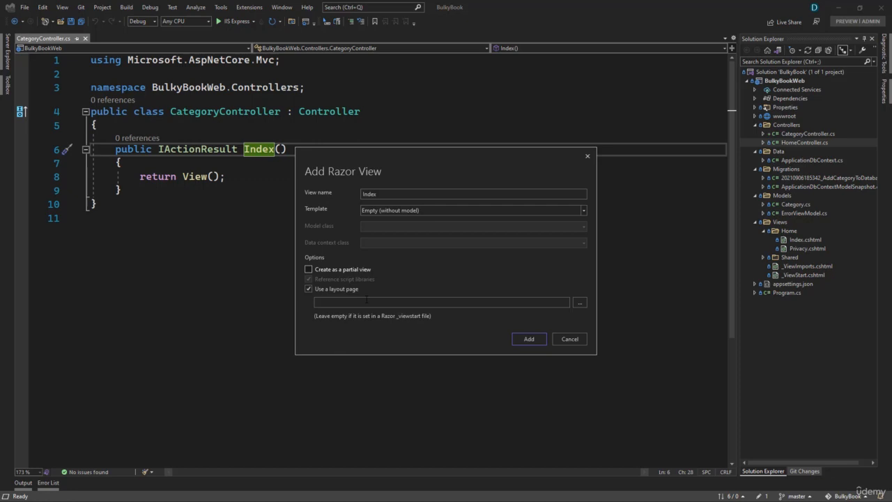
{"action": "mouse_move", "coordinate": [369, 299]}
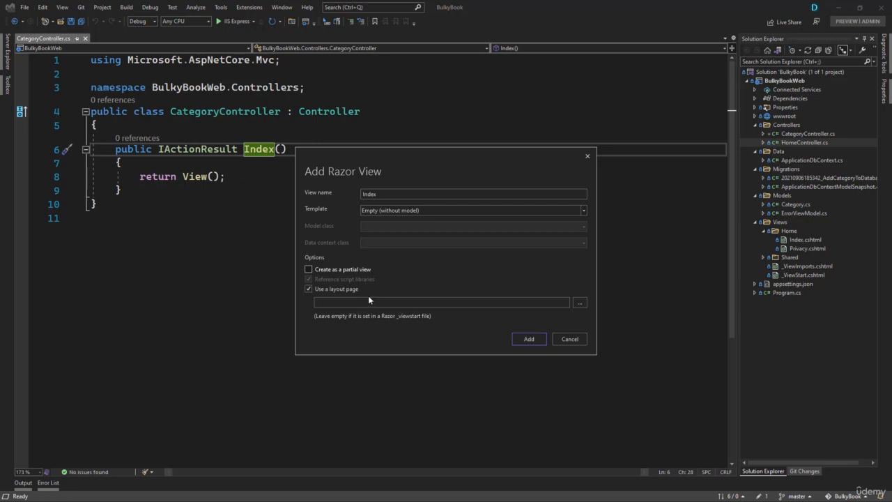
{"action": "mouse_move", "coordinate": [440, 333]}
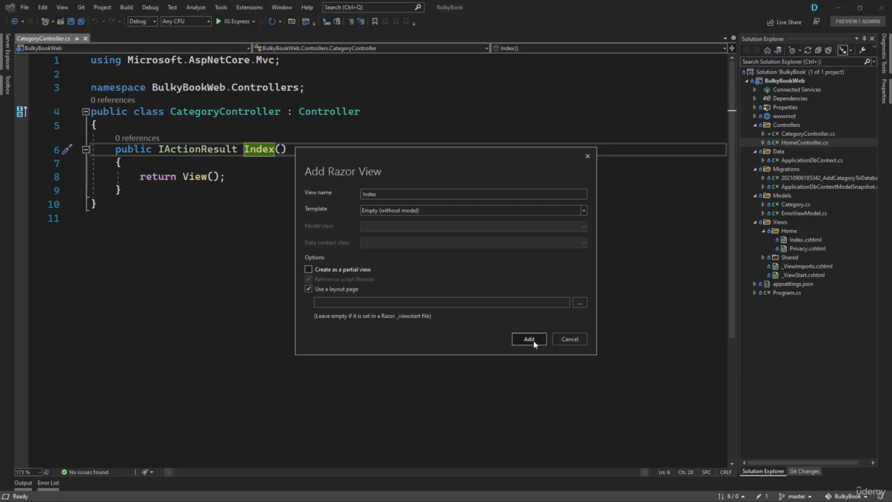
Step: Create Views/Category/Index.cshtml and edit its h1 heading to read 'Index Category'
{"action": "left_click", "coordinate": [529, 339]}
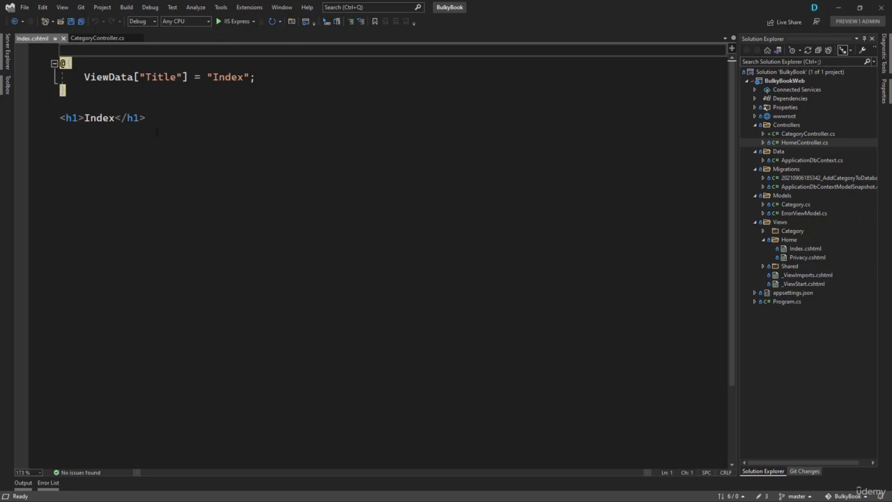
{"action": "triple_click", "coordinate": [102, 117]}
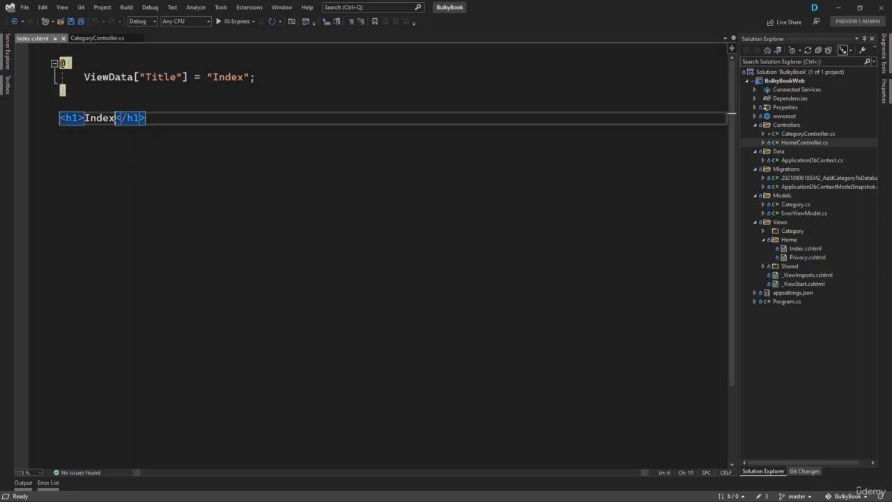
{"action": "type", "text": "Categ"}
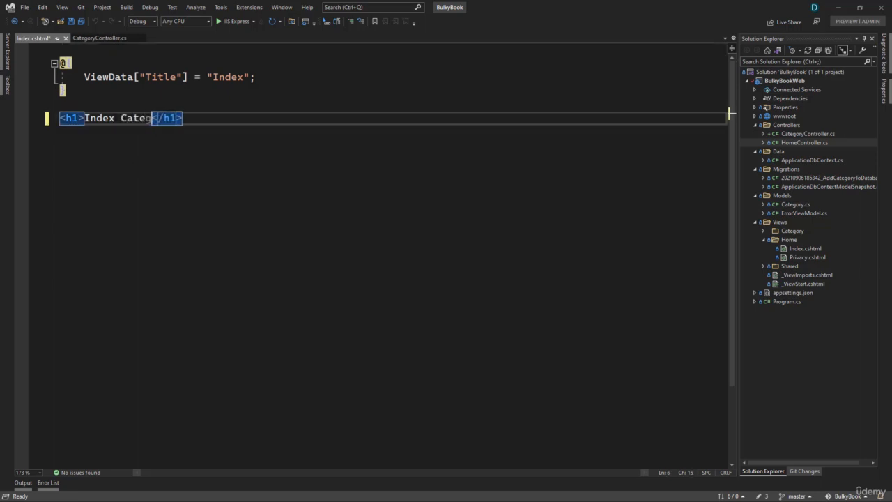